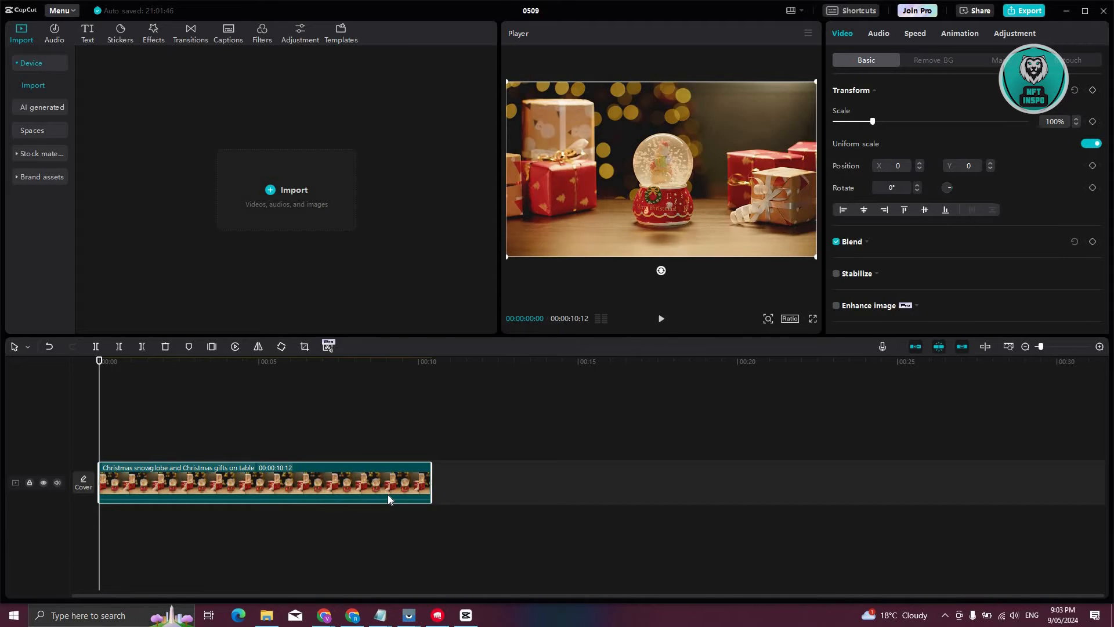
mouse_move(80, 124)
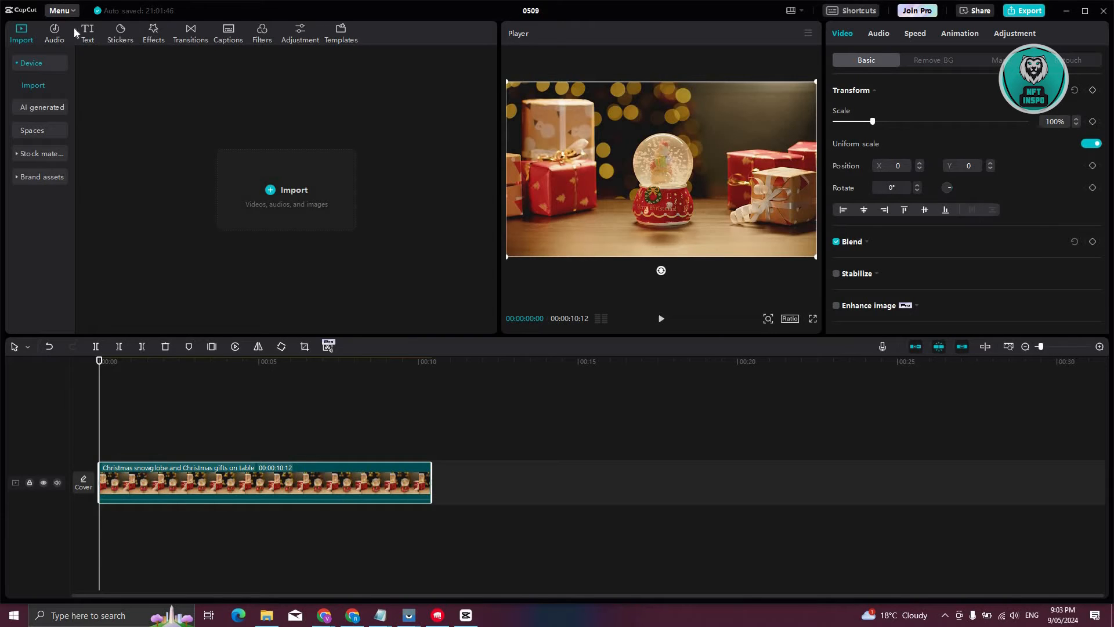
mouse_move(190, 35)
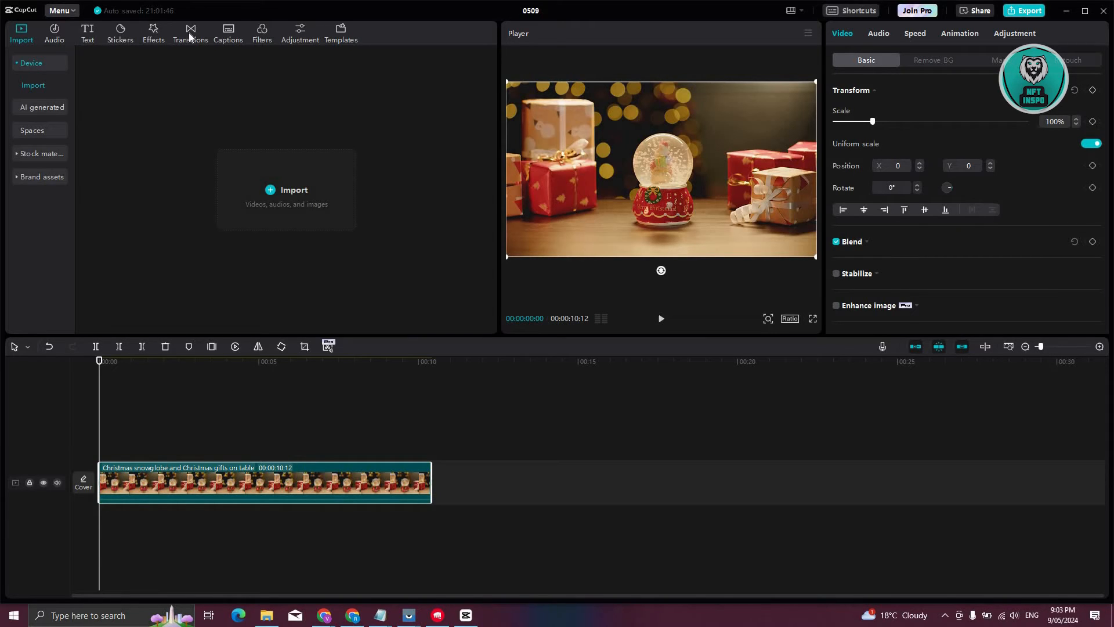
mouse_move(136, 45)
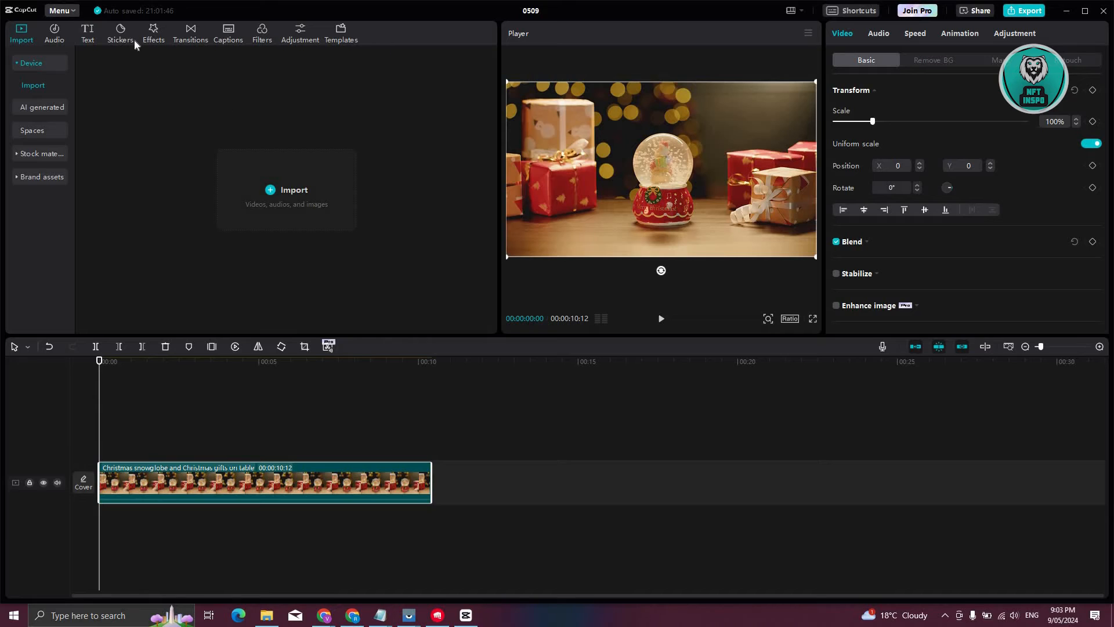
Show the Stickers library from the top media toolbar.
left_click(120, 32)
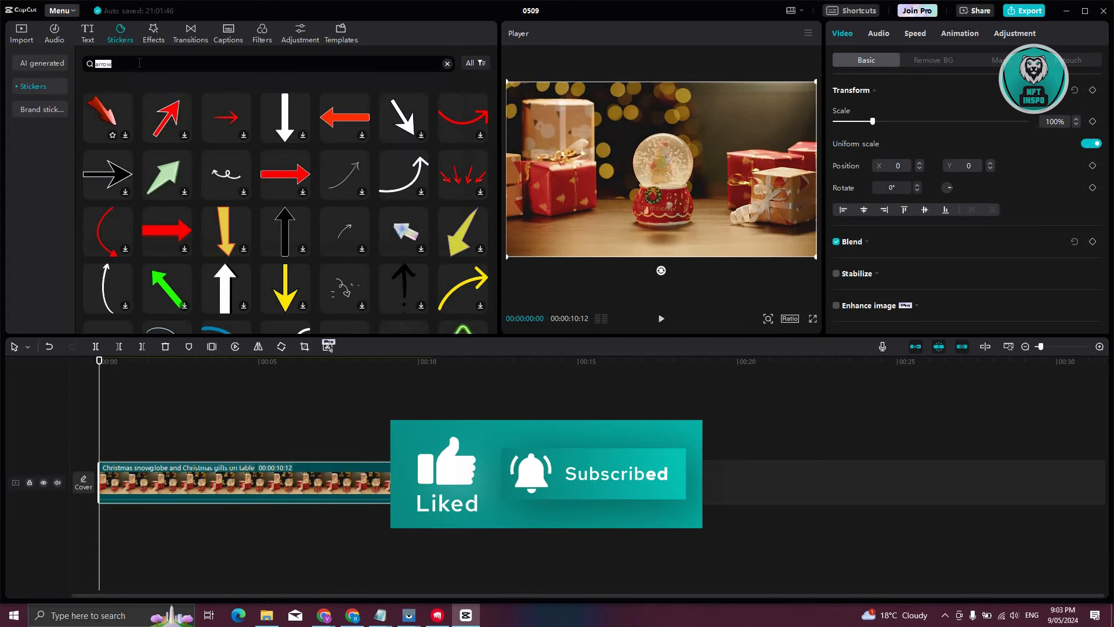
Search the sticker library for 'arrow'.
left_click(447, 64)
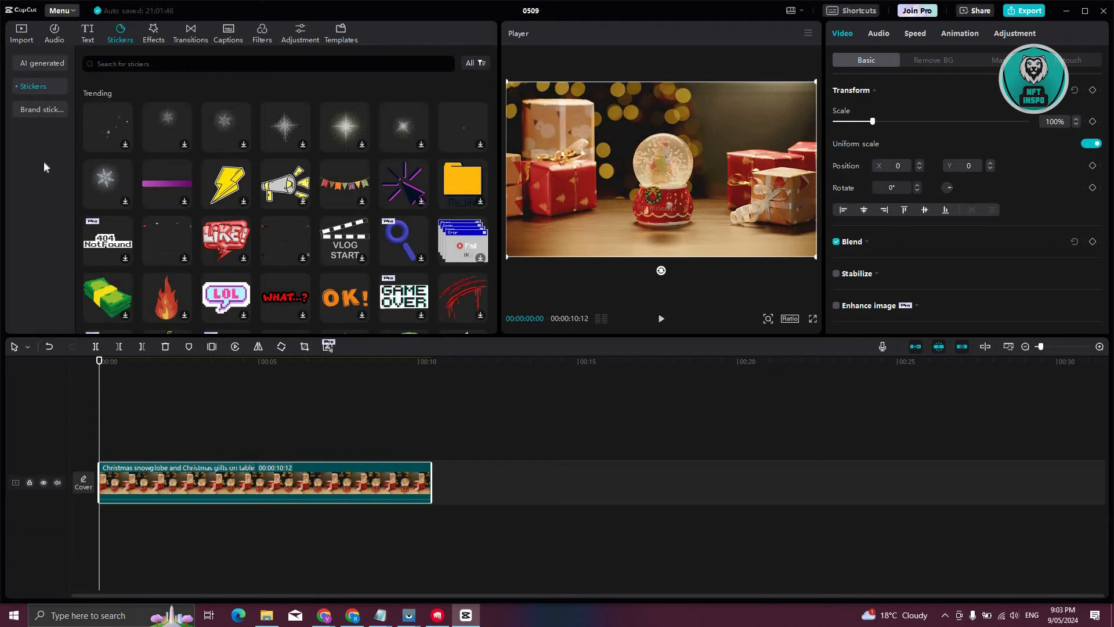
type("arrow")
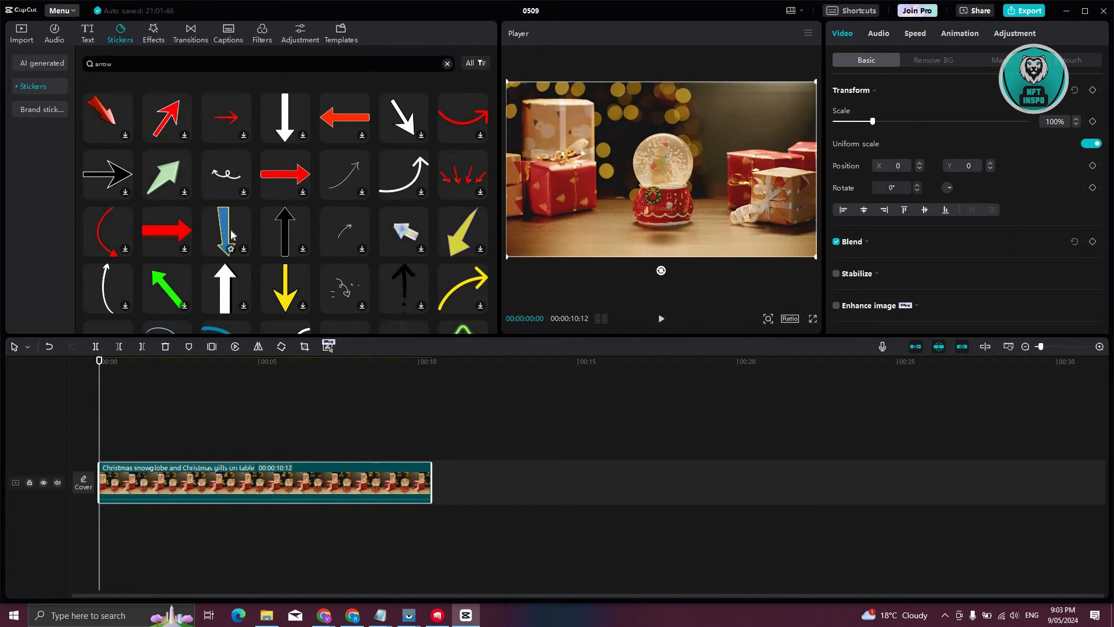
Add the white diagonal arrow sticker from the results onto the timeline.
scroll("down", 3)
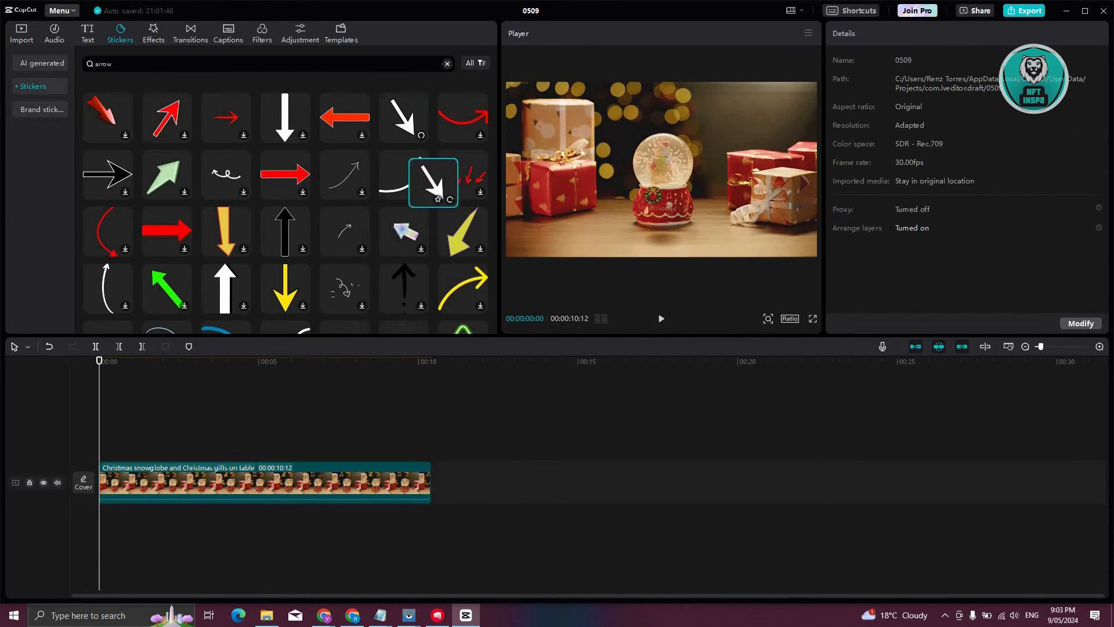
left_click(433, 198)
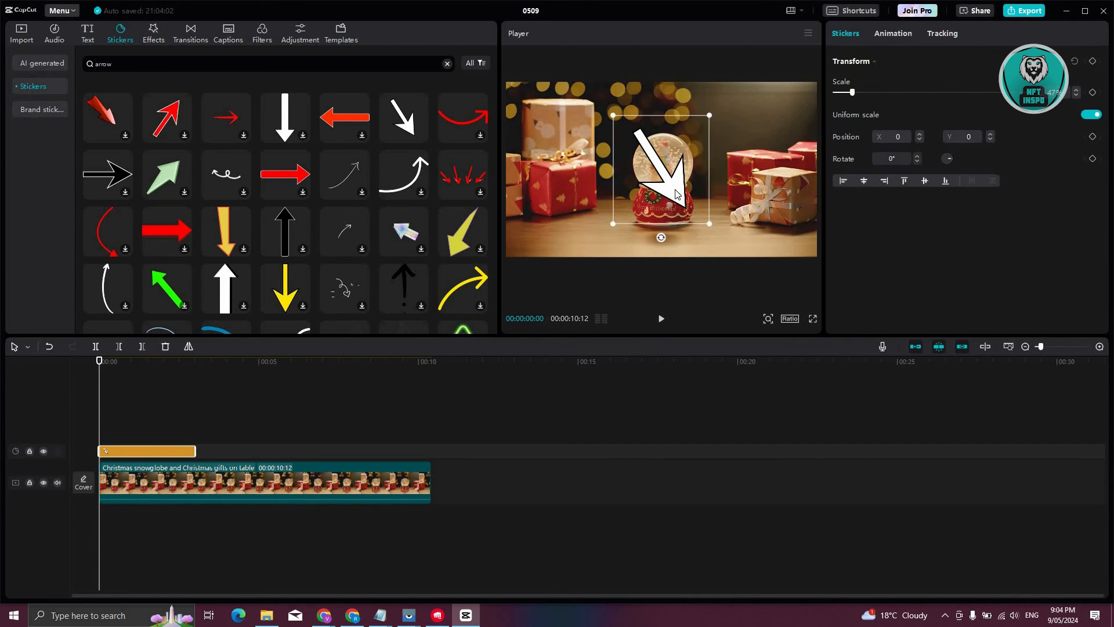
Place the arrow left of the snow globe, rotate it toward the globe, and play the preview.
left_click_drag(672, 171, 583, 139)
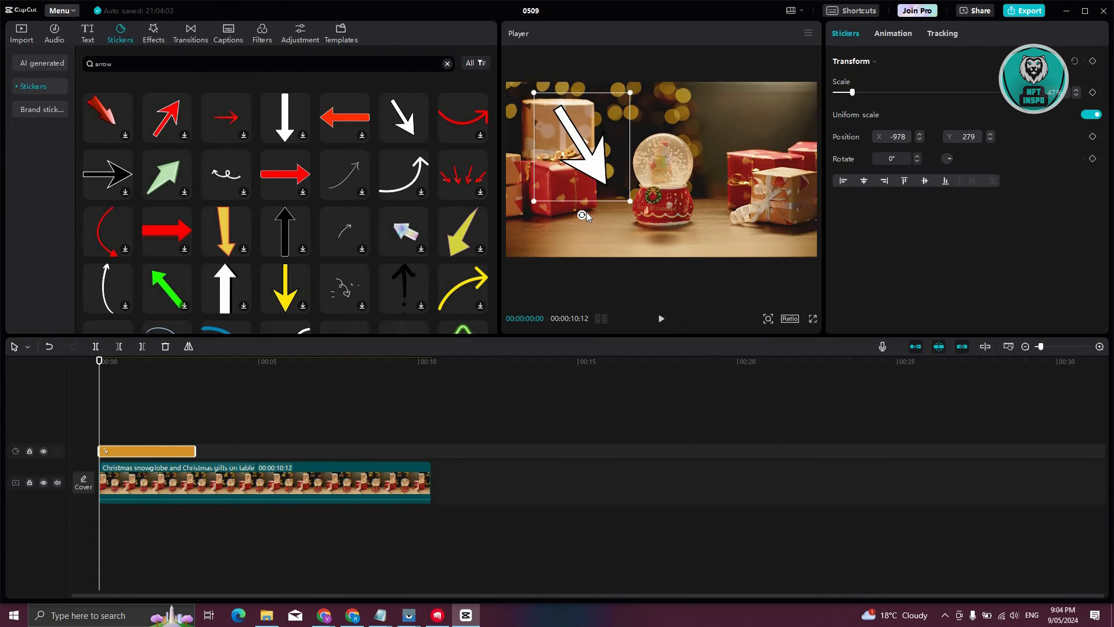
left_click_drag(584, 218, 608, 209)
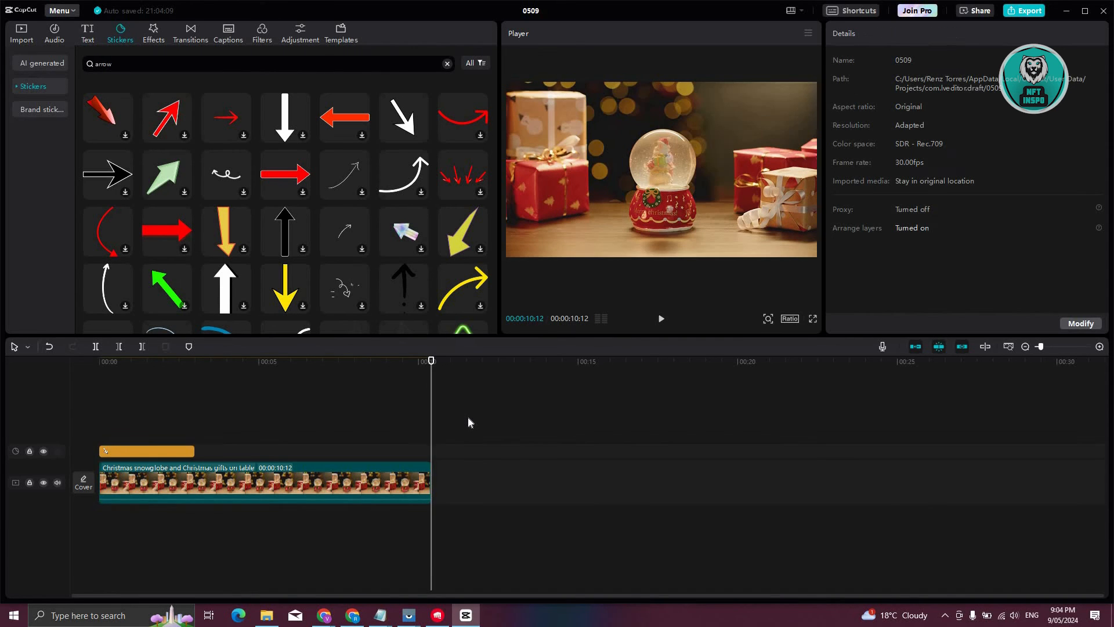
left_click(660, 319)
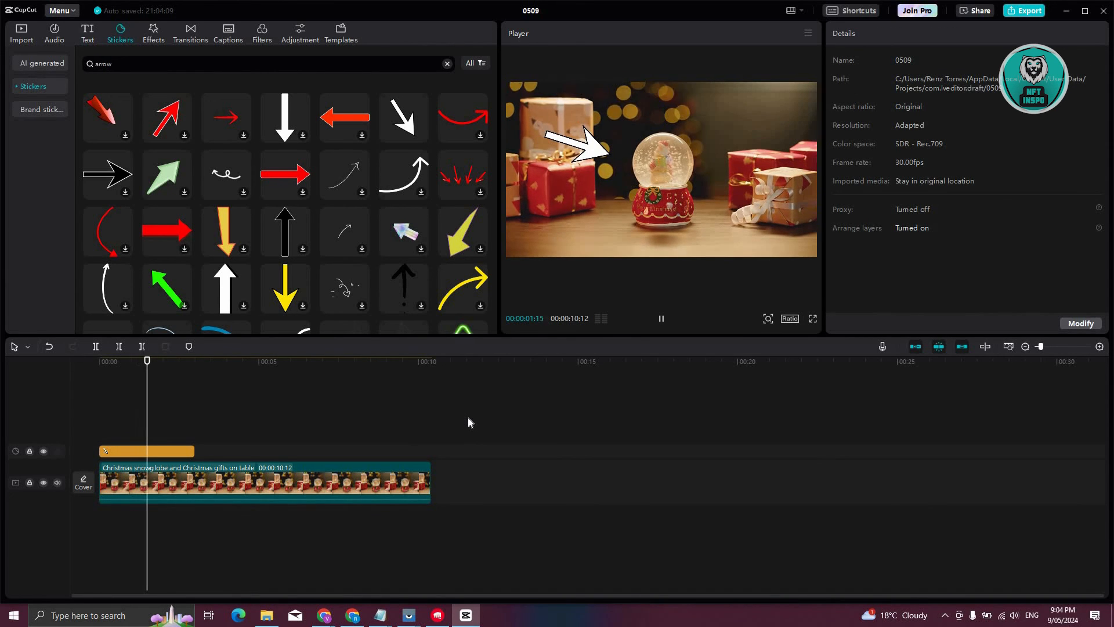